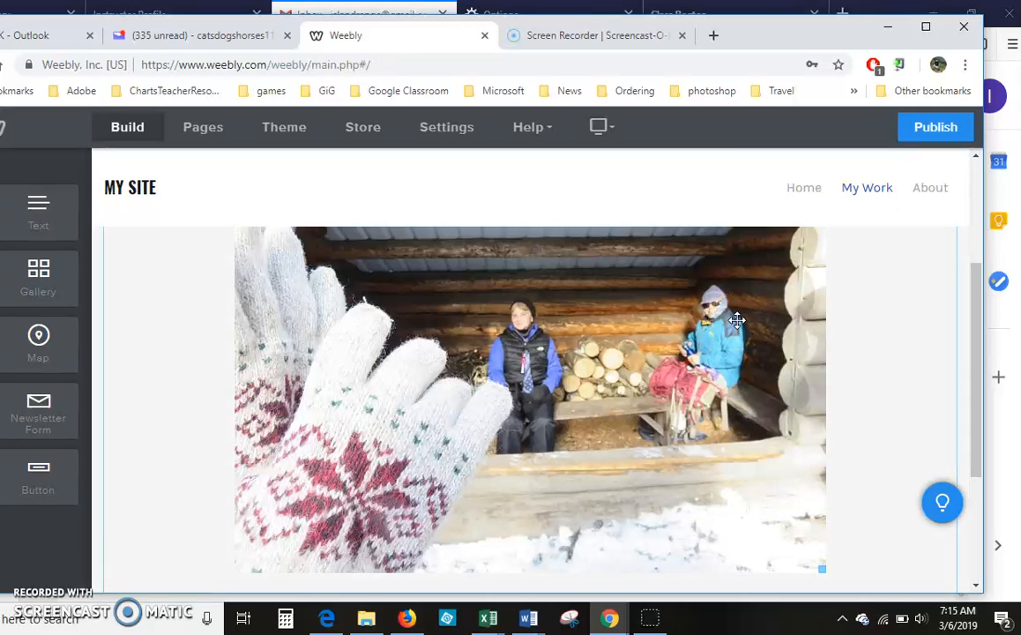
mouse_move(536, 347)
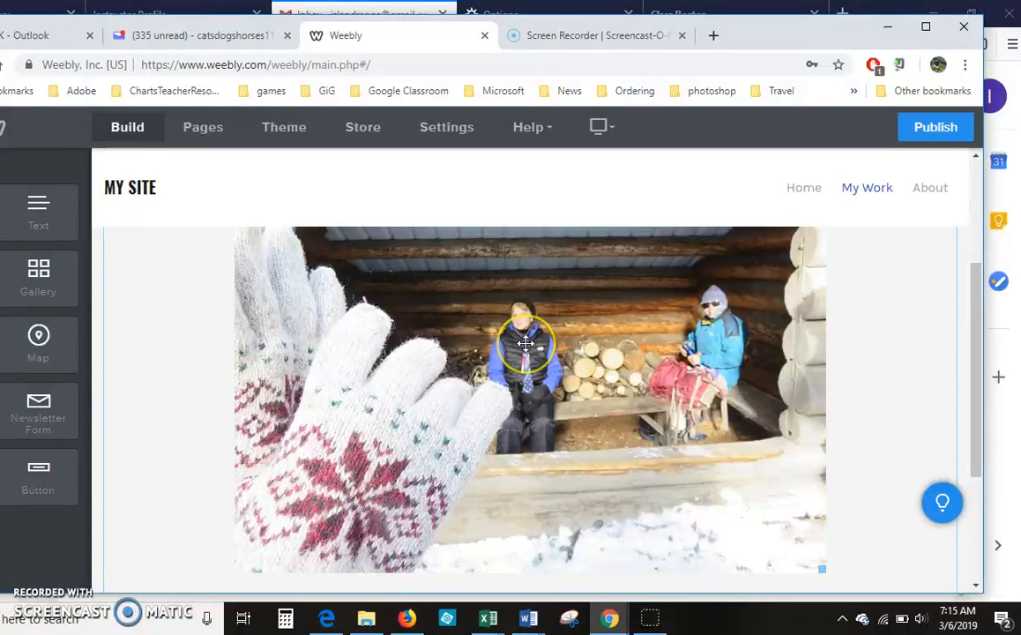
mouse_move(336, 346)
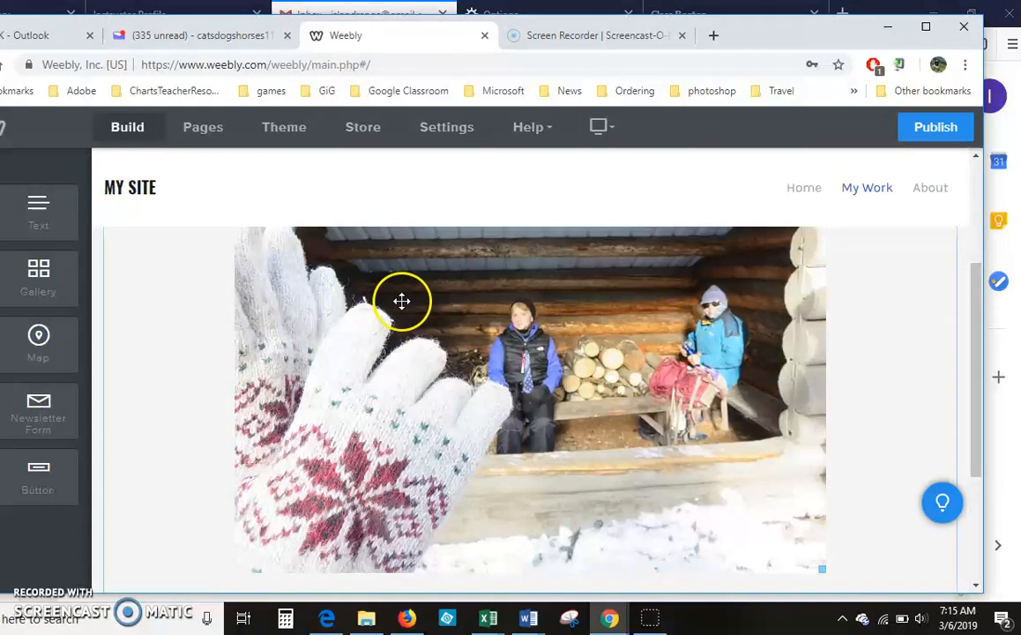
mouse_move(545, 366)
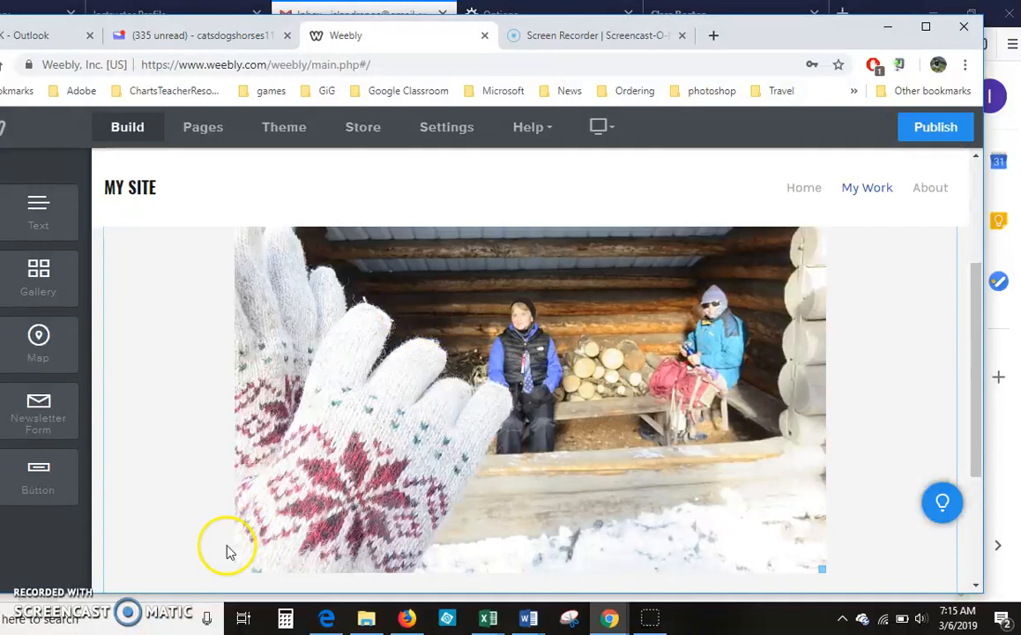
Open the winter cabin photo in the image editor with Crop, Filters, Adjust, Text and Focus
left_click(529, 396)
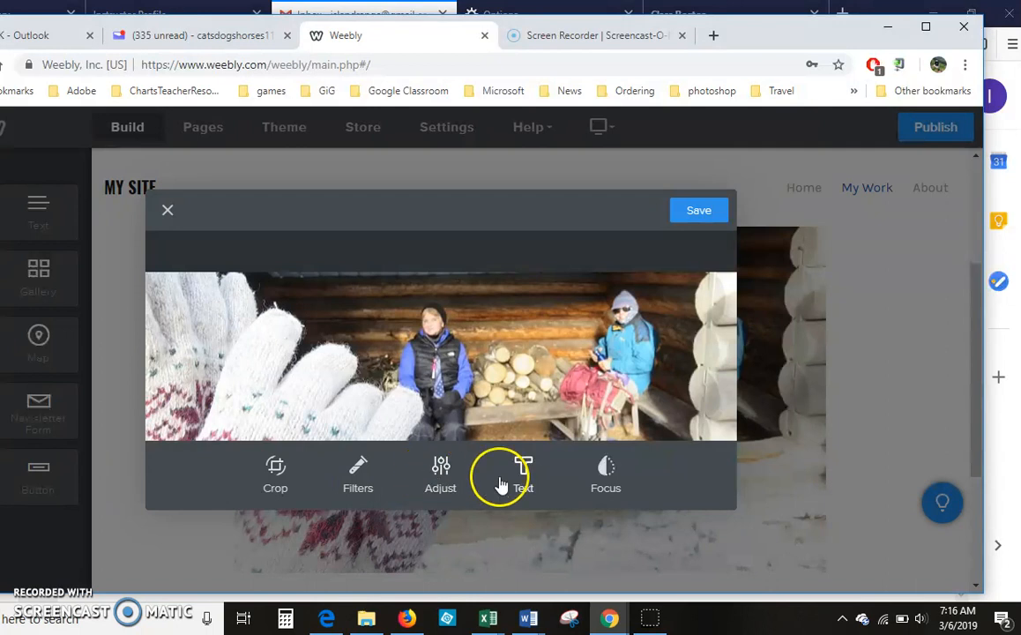
mouse_move(275, 476)
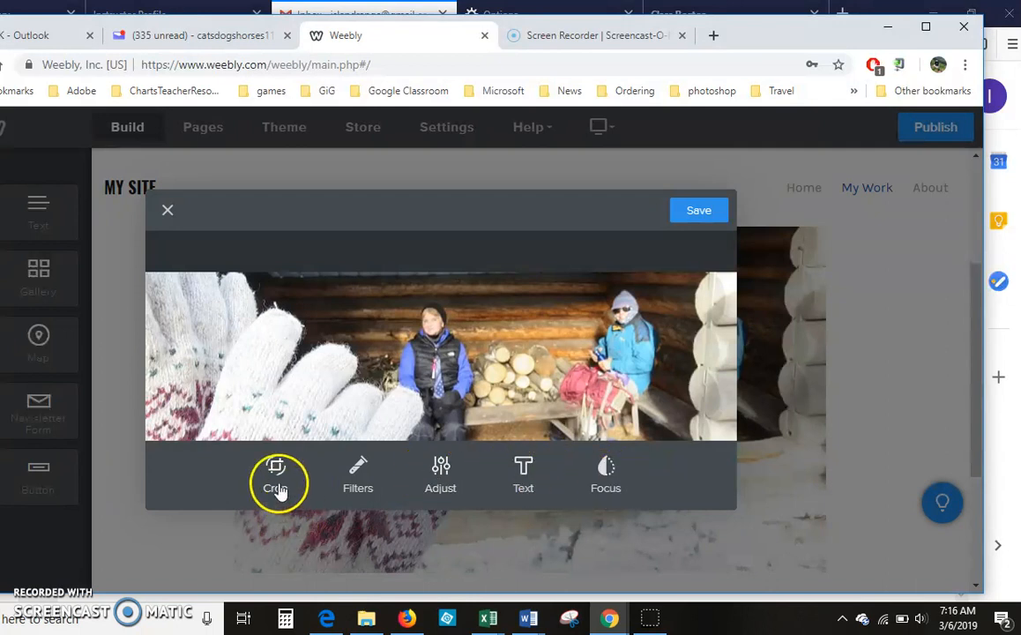
Rotate the cabin photo 4° and crop tightly around the two seated people
left_click(277, 476)
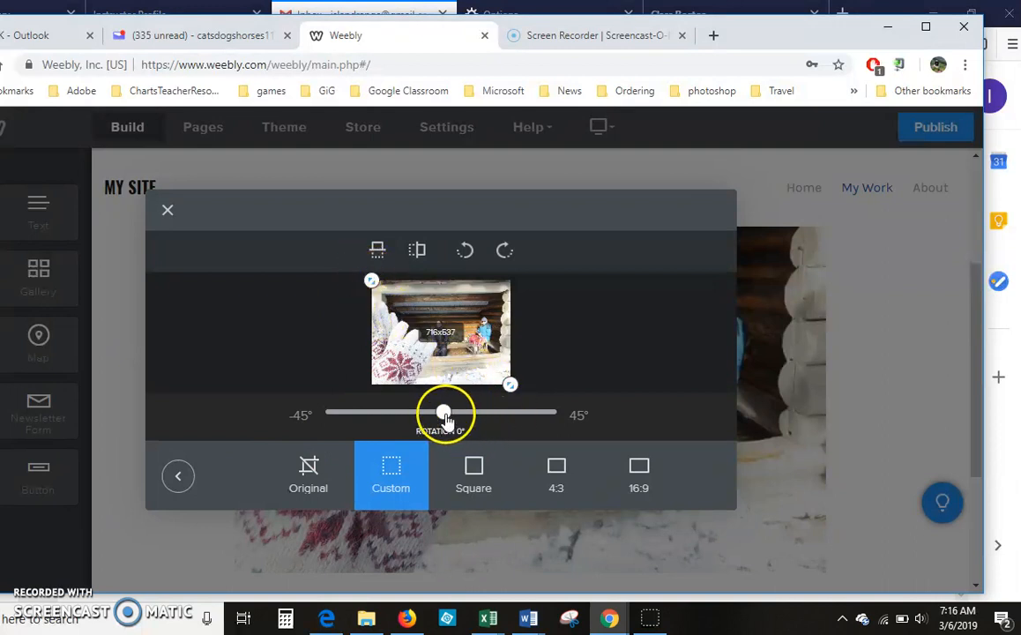
left_click_drag(444, 413, 453, 411)
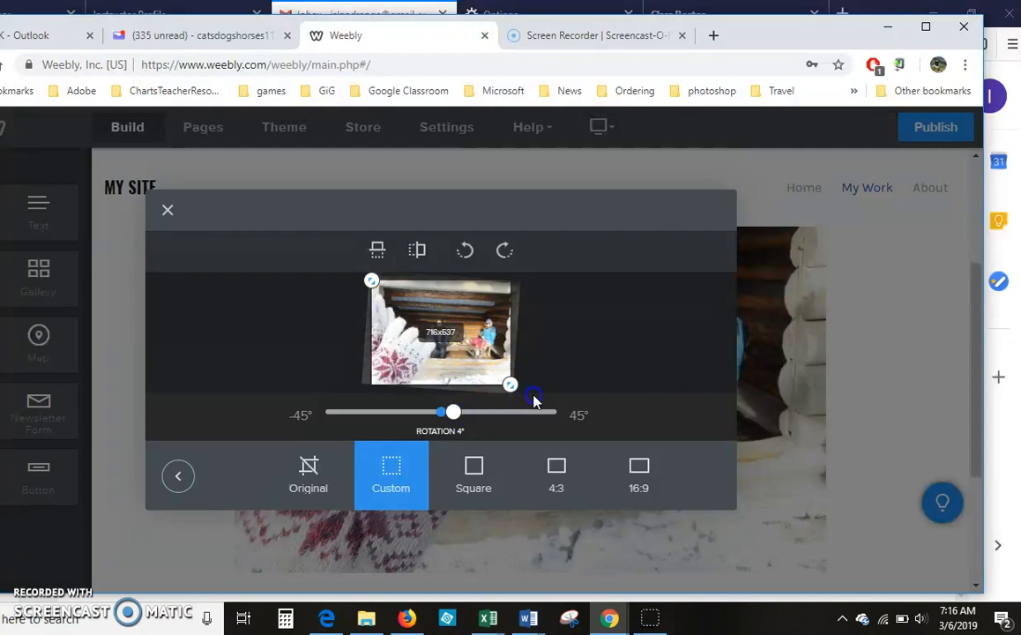
left_click_drag(509, 384, 474, 342)
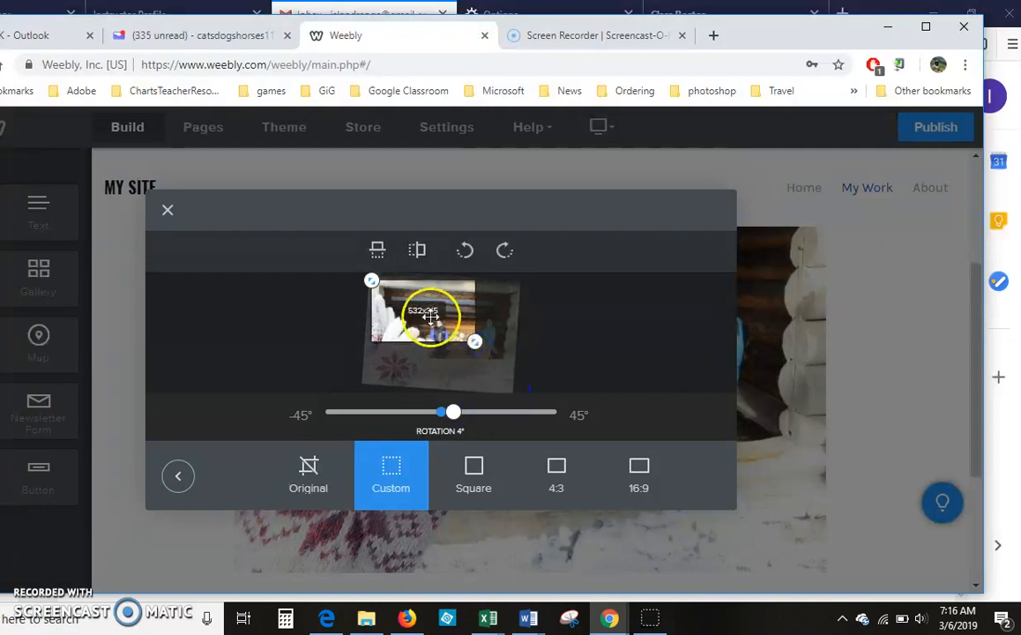
left_click_drag(432, 317, 465, 341)
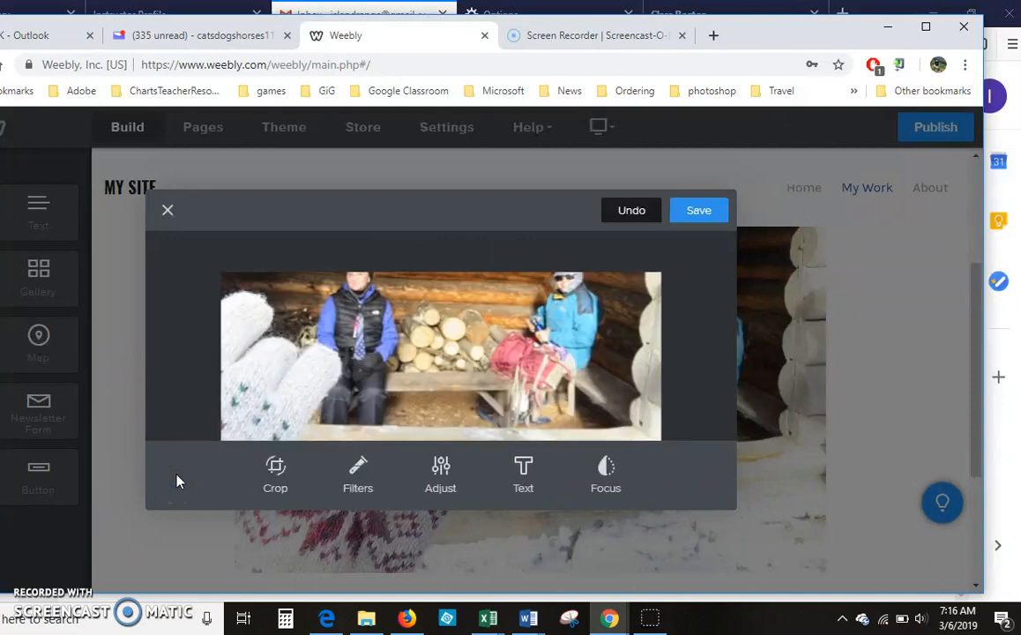
Raise the cropped photo's saturation to +17%, then return to the main editing tools
left_click(440, 470)
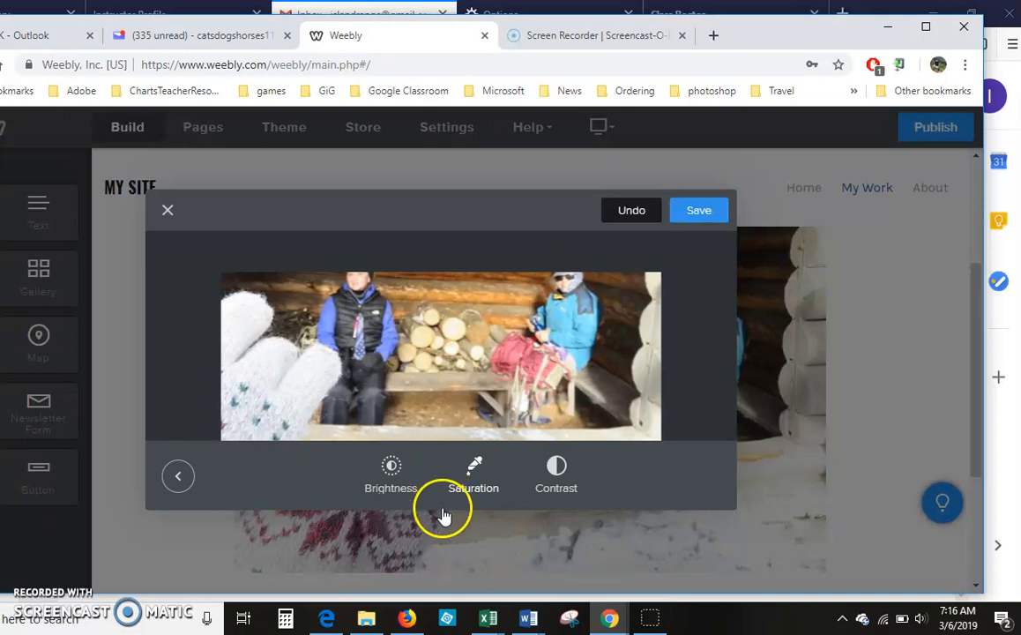
left_click(391, 472)
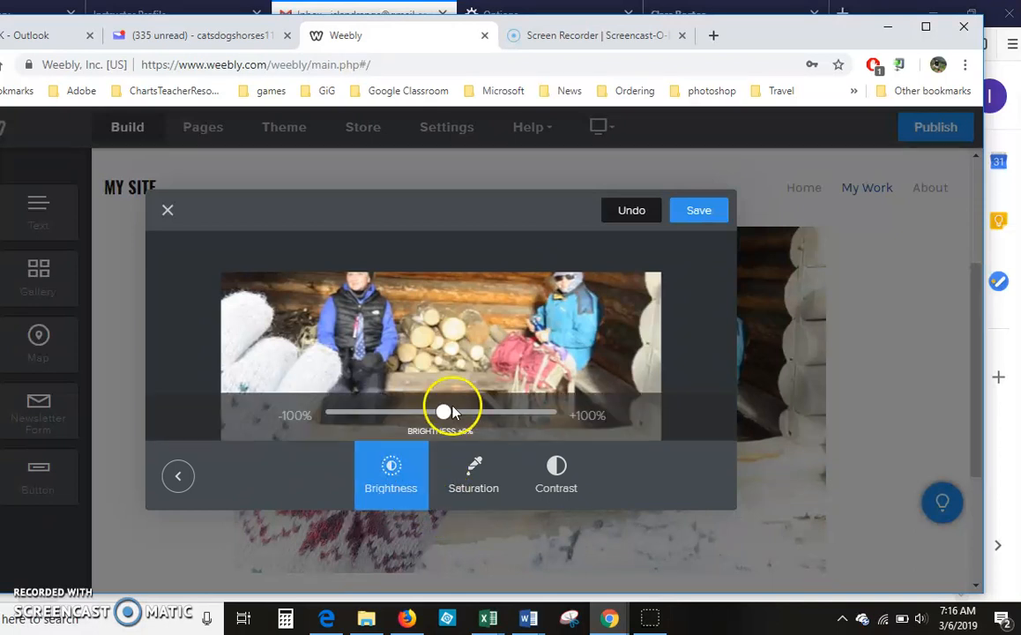
left_click(474, 474)
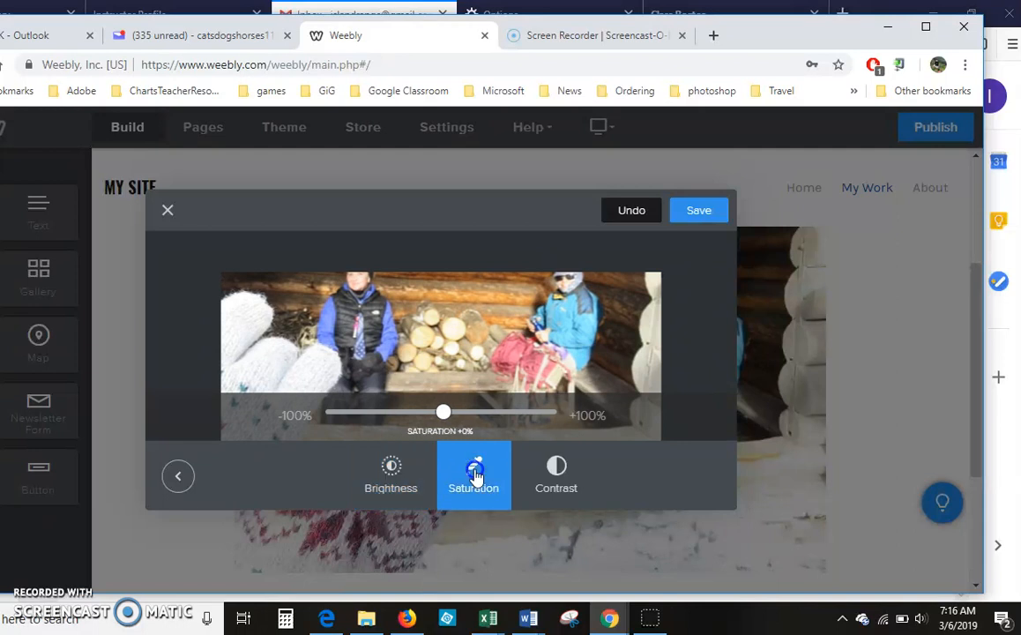
left_click_drag(444, 411, 463, 411)
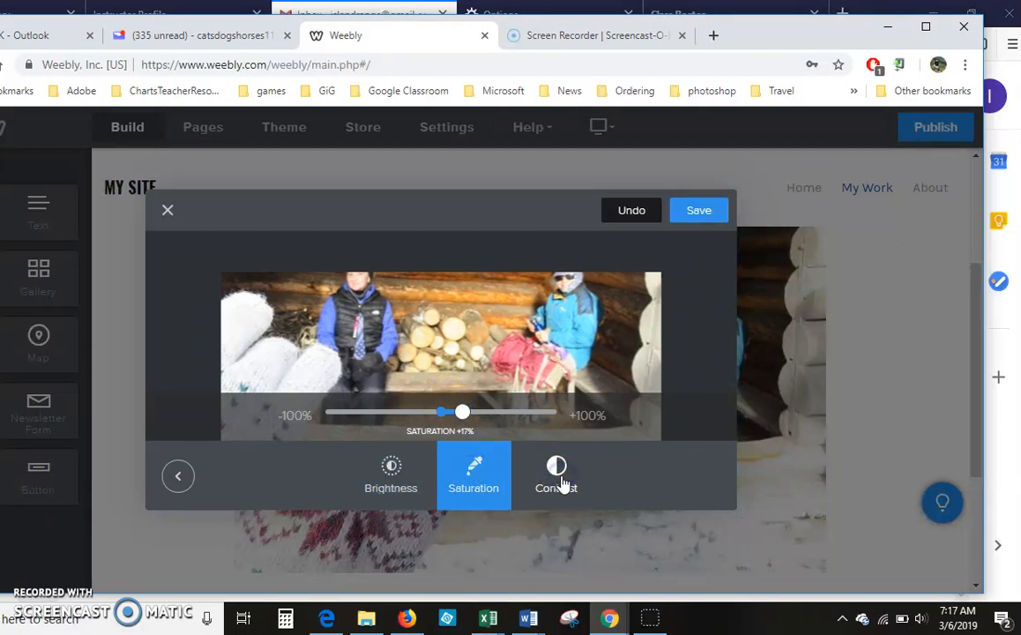
left_click(555, 474)
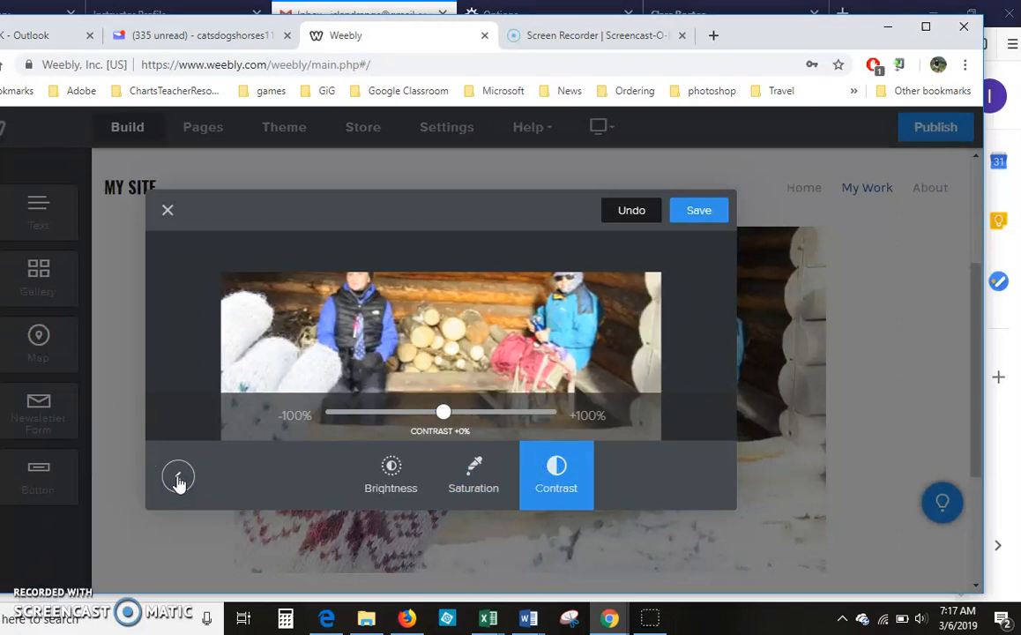
left_click(178, 476)
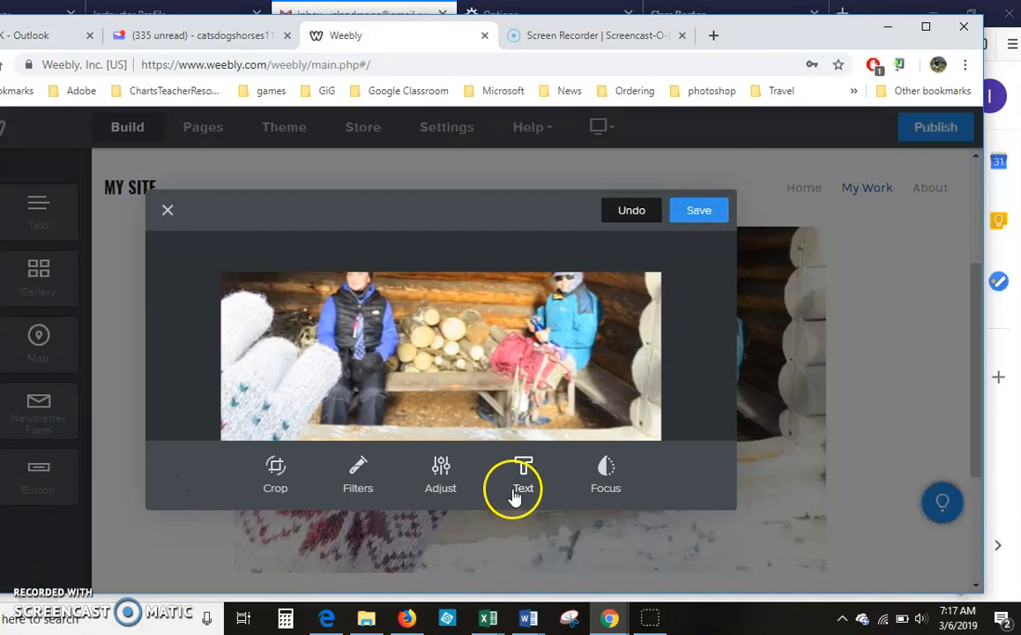
mouse_move(439, 467)
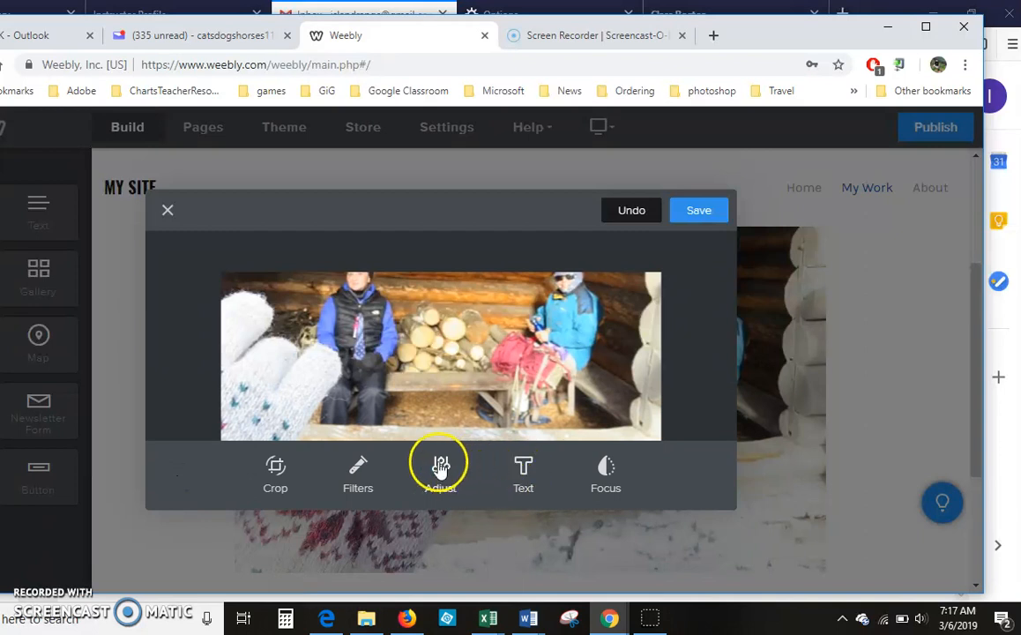
Browse the preset filters for the cabin photo and return to the main editing tools
left_click(439, 472)
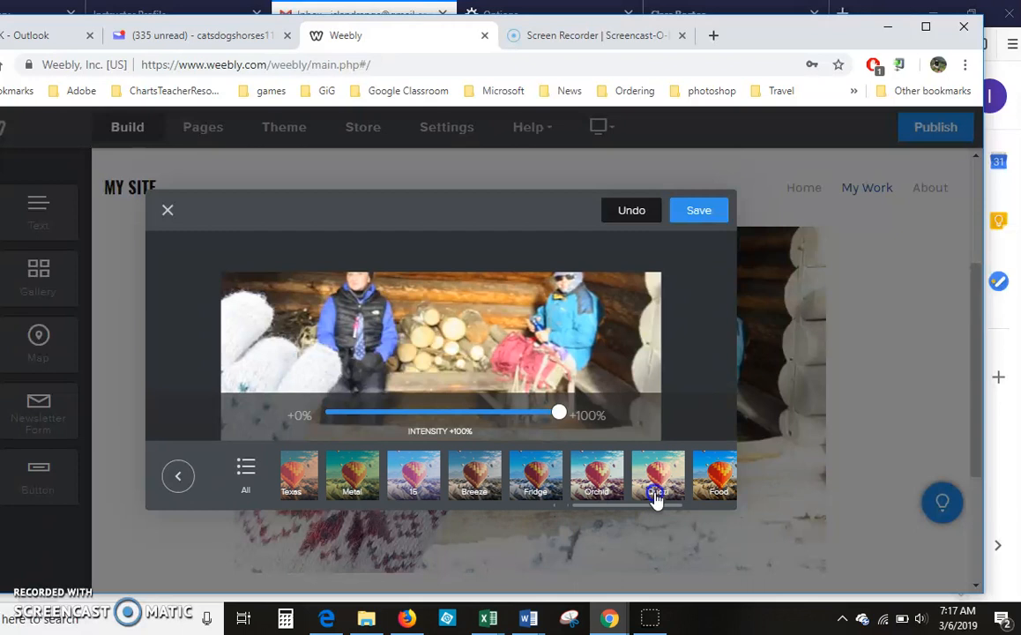
left_click(177, 475)
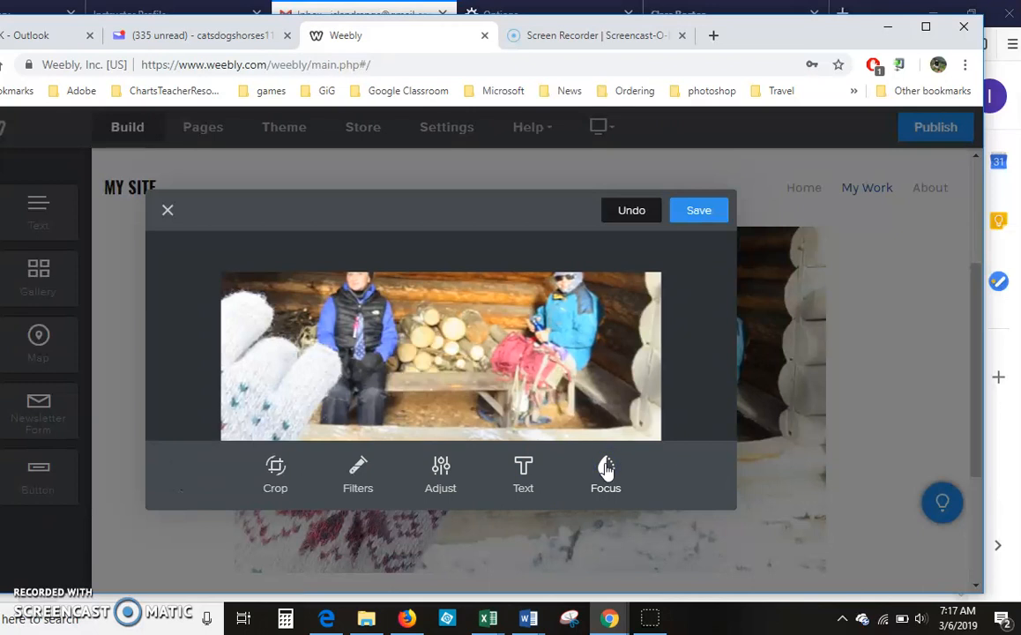
Apply a radial focus blur centered and enlarged on the person in the blue jacket
left_click(606, 471)
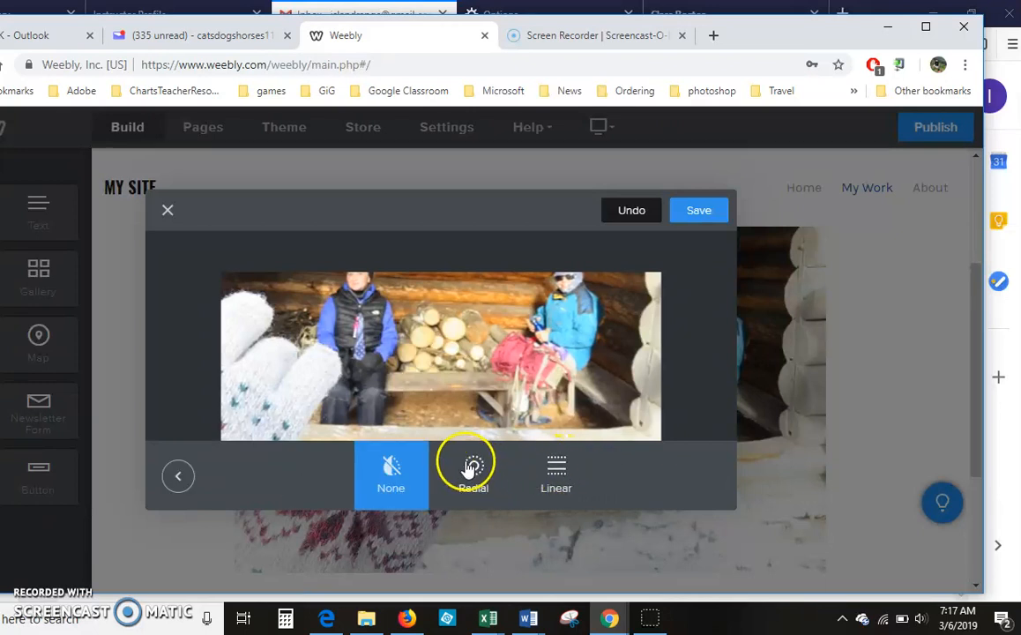
left_click(472, 475)
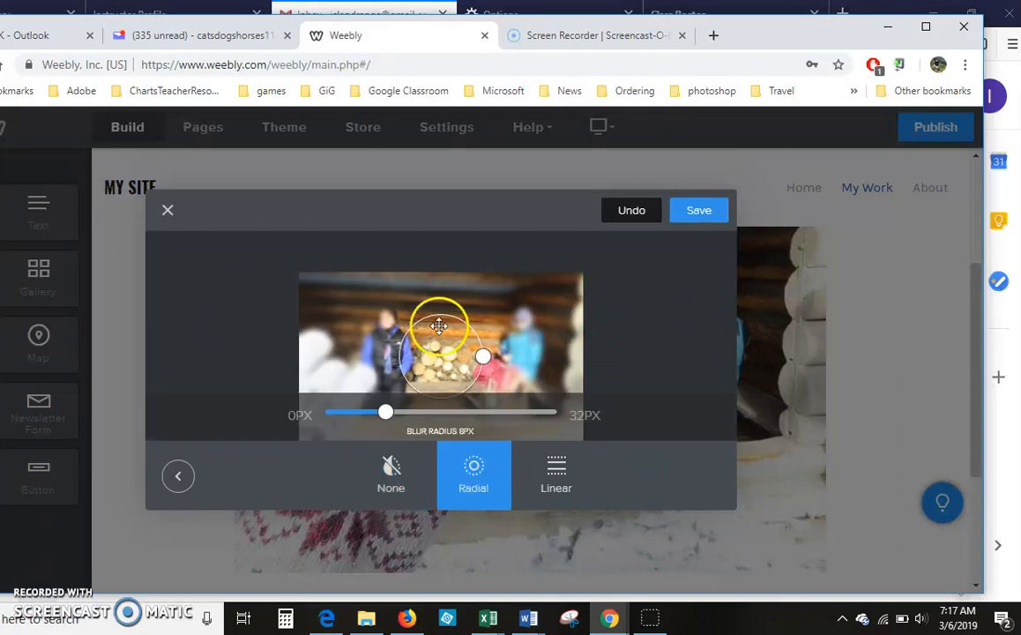
left_click_drag(438, 326, 507, 315)
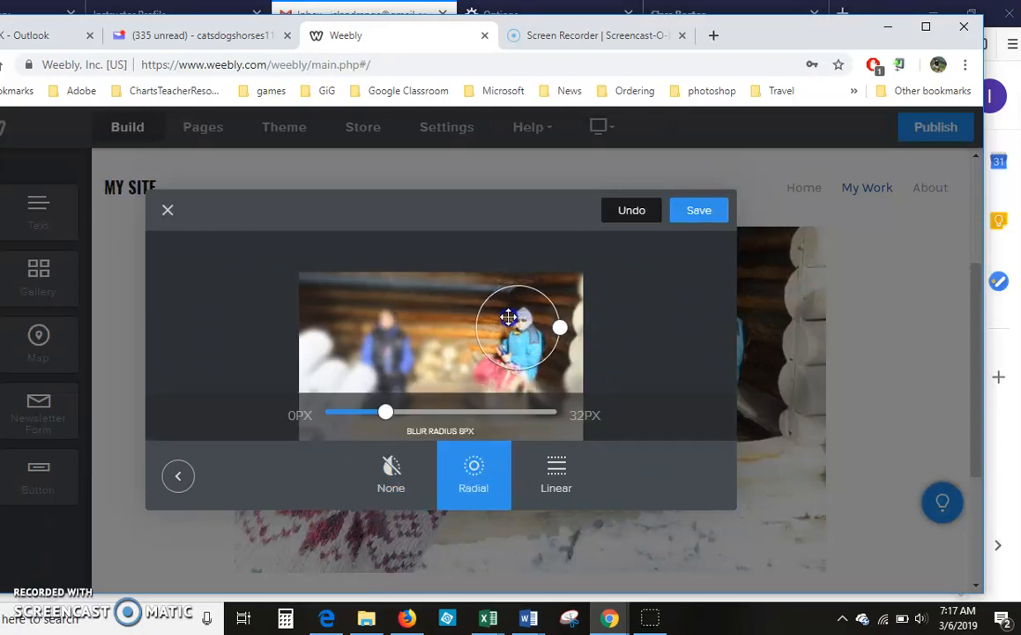
left_click_drag(560, 327, 586, 339)
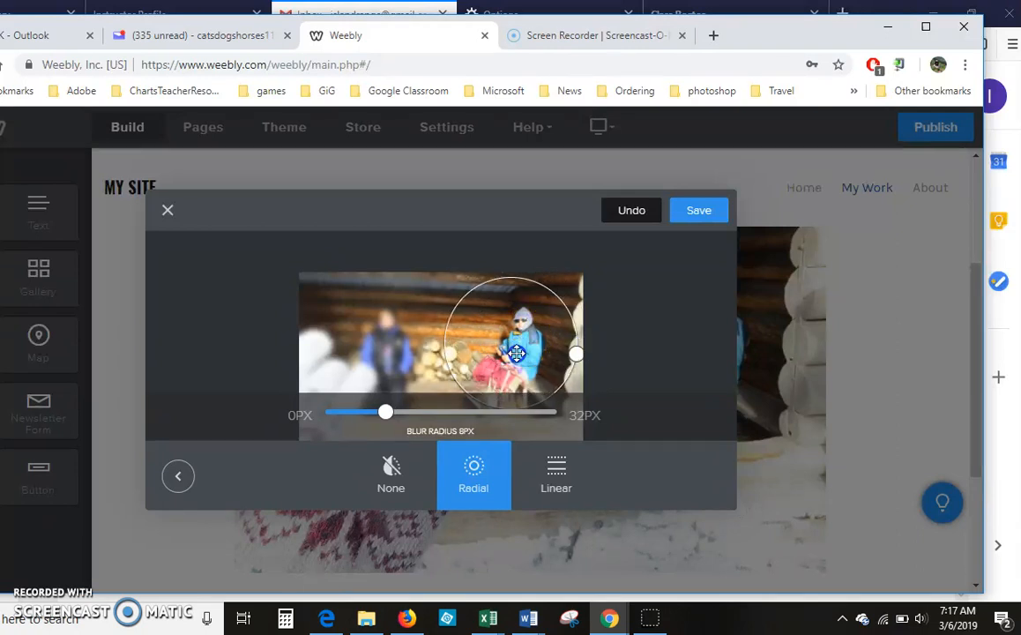
mouse_move(555, 472)
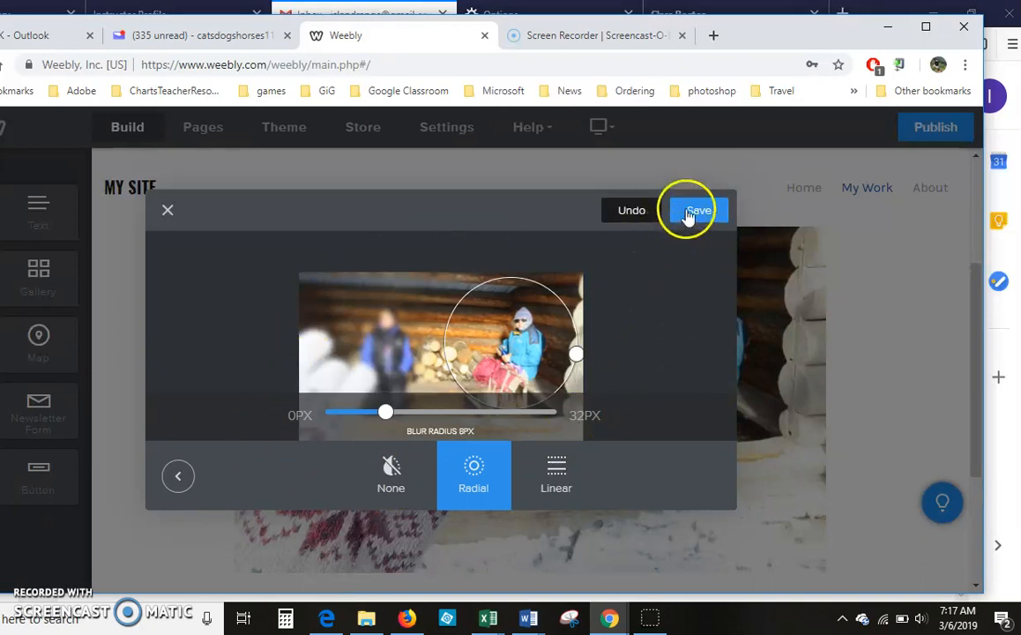
Save the edited cabin photo to the page and open its image settings panel
left_click(696, 209)
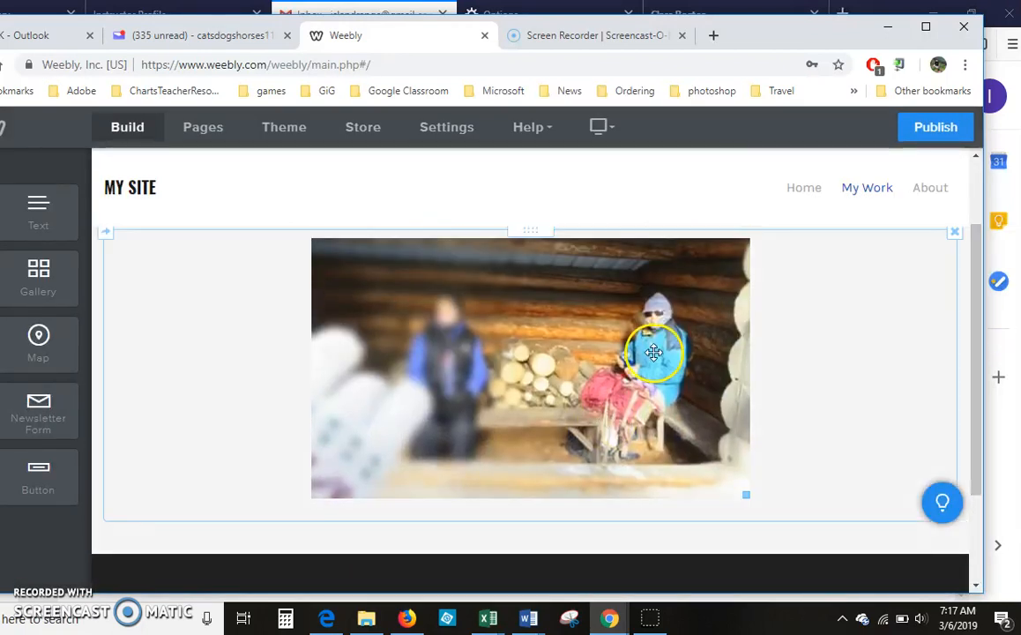
left_click(652, 352)
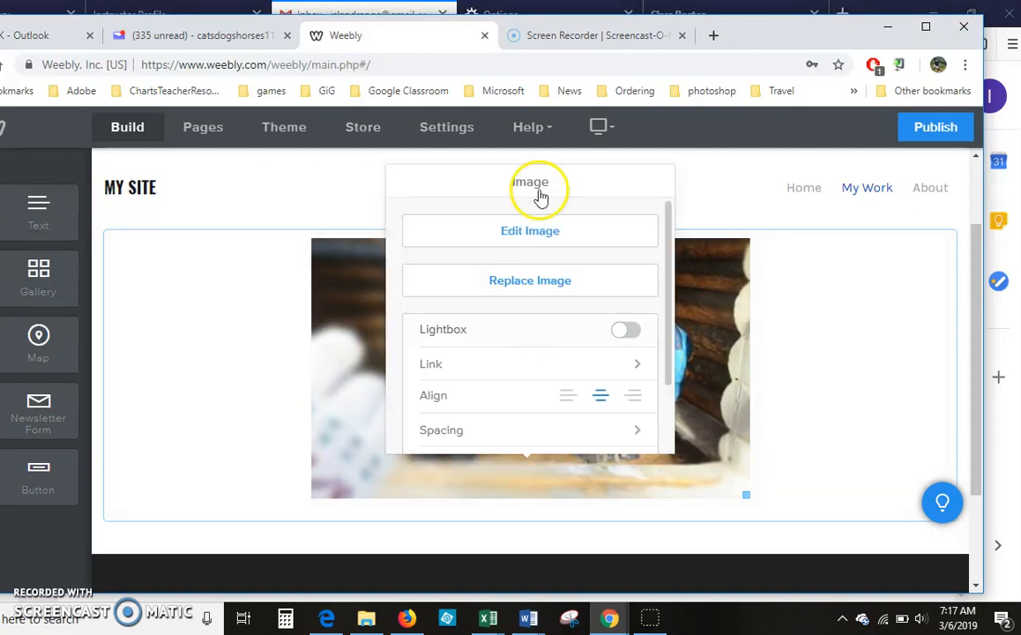
mouse_move(658, 265)
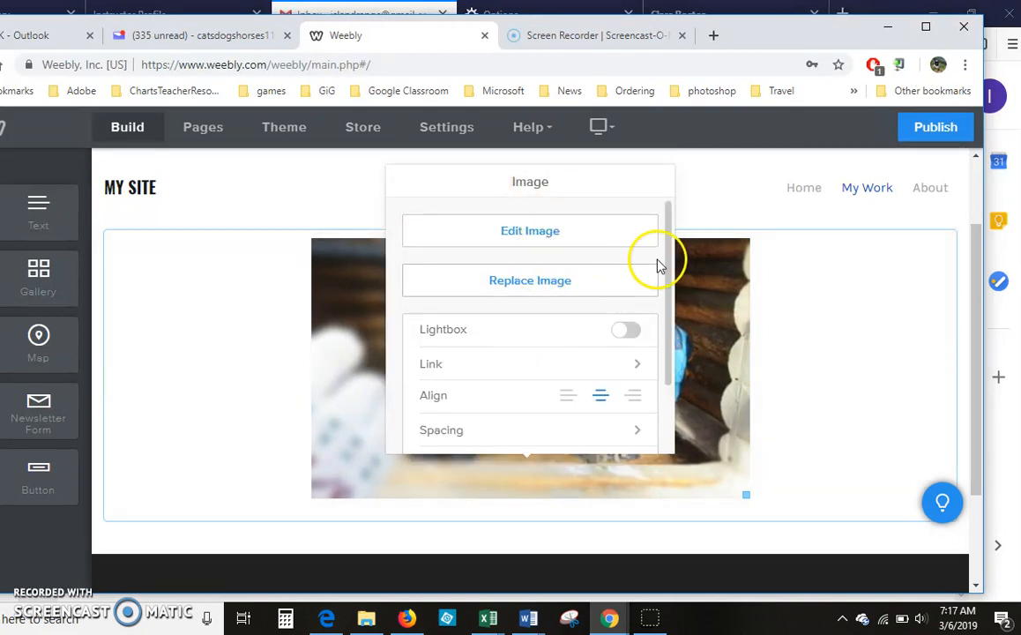
scroll("down", 3)
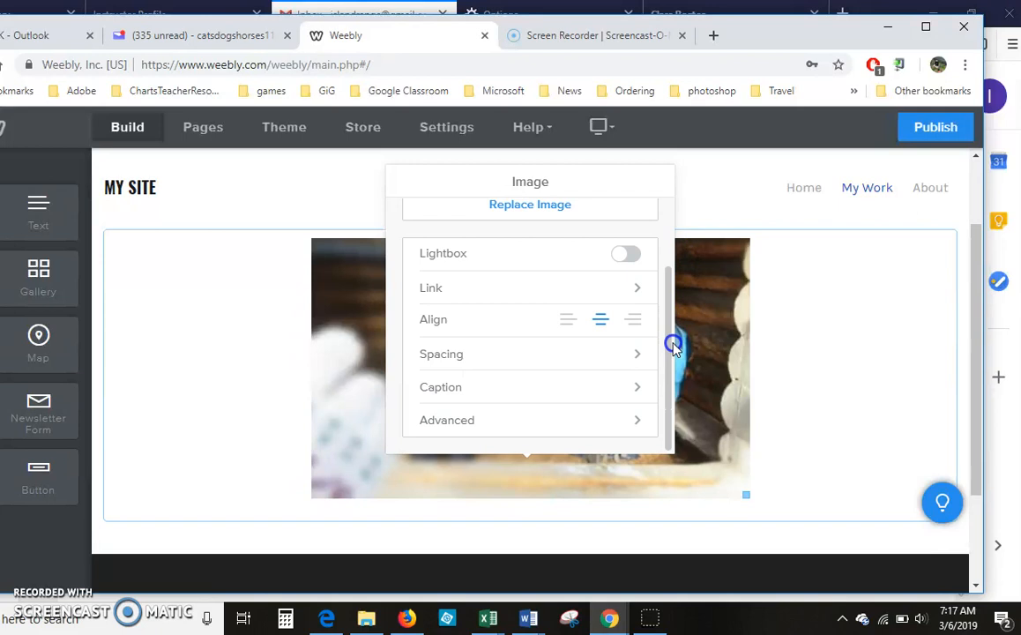
Set the photo's alt text to 'People in the warming hut at Silver Crest'
left_click(446, 420)
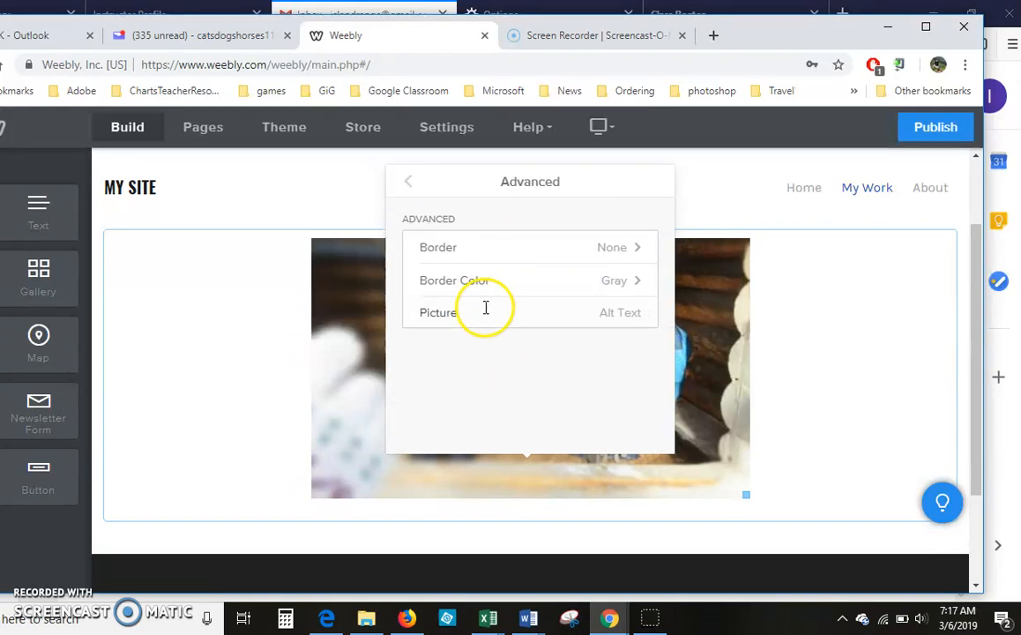
double_click(438, 312)
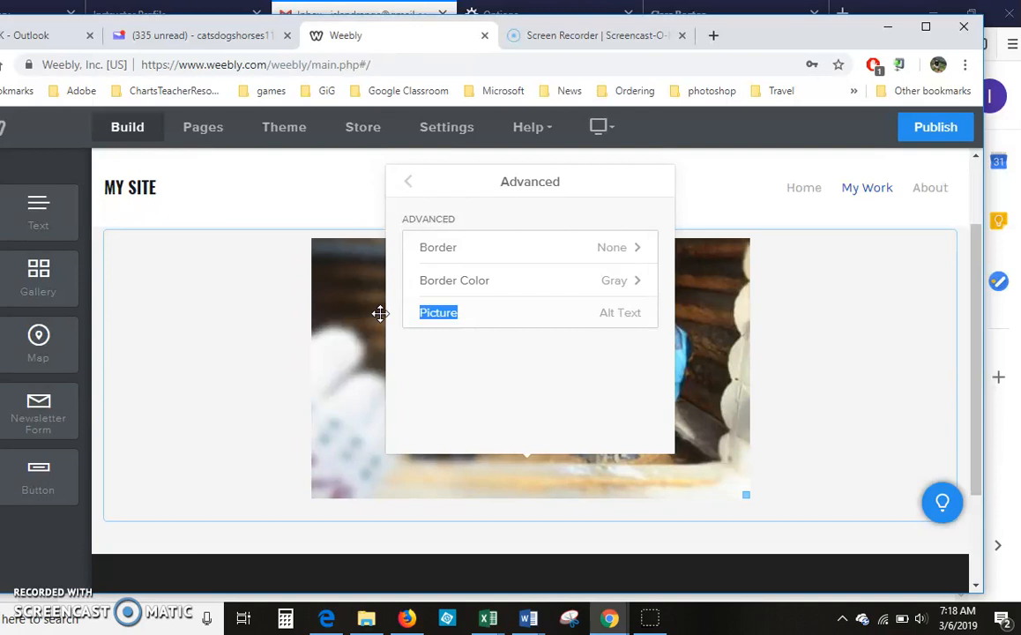
type("People in the warming")
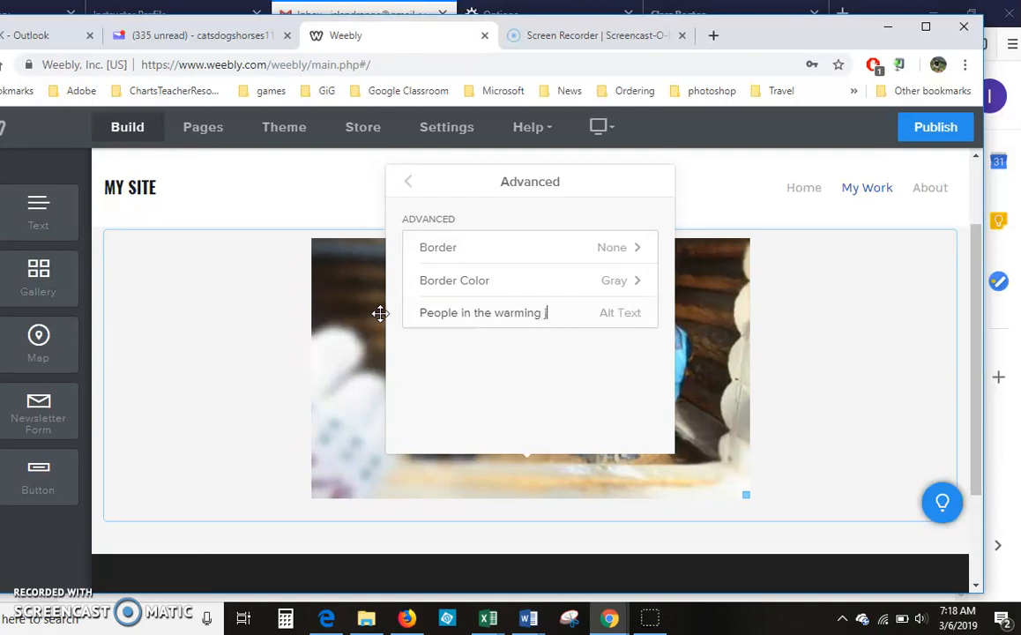
type("hut at Silver Crest")
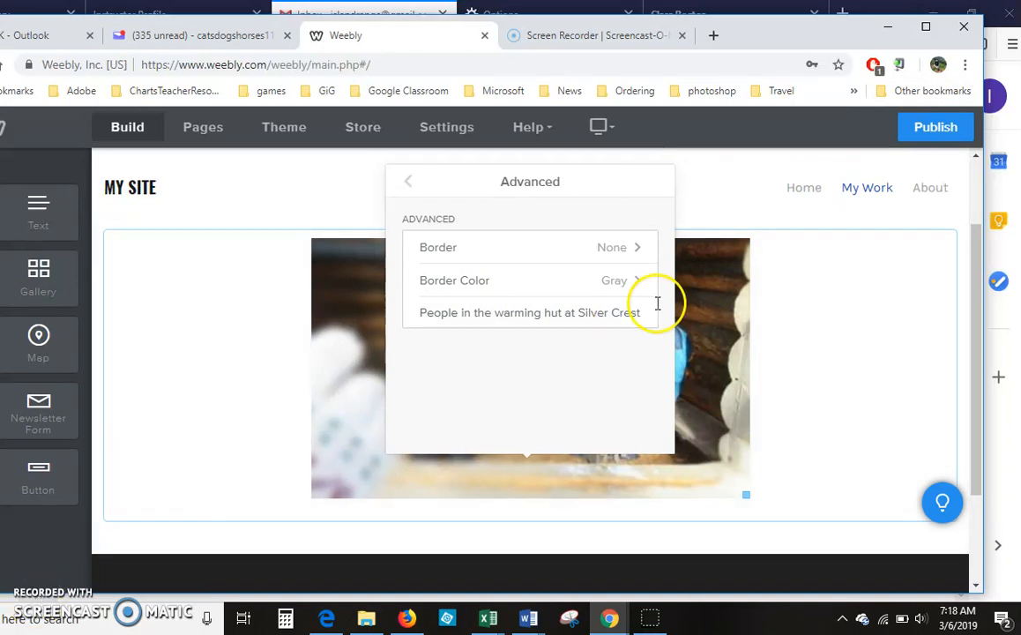
left_click(408, 181)
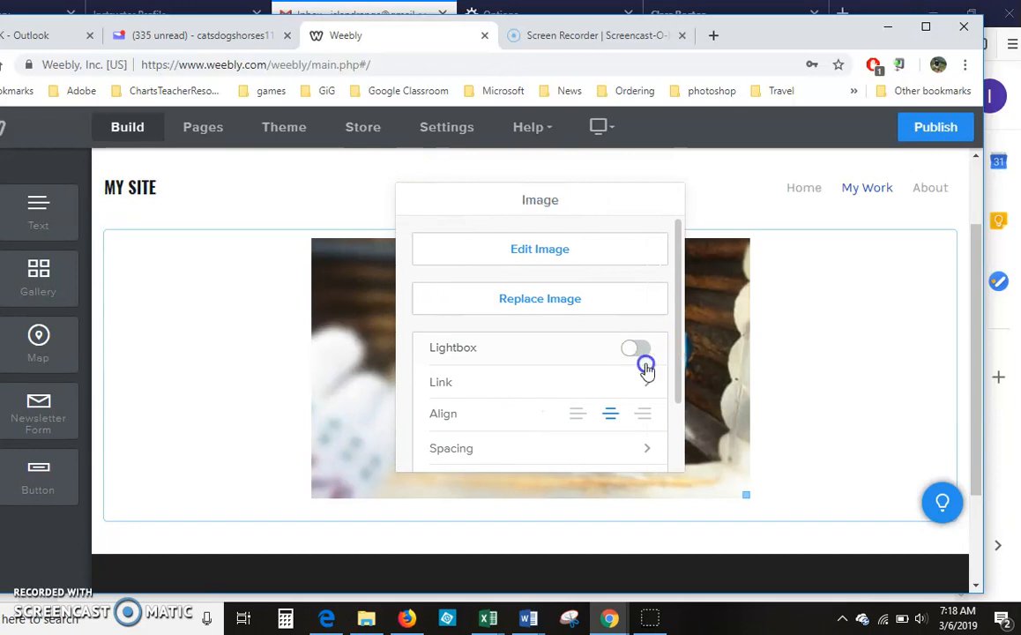
Switch the Lightbox toggle on for the cabin photo
left_click(636, 348)
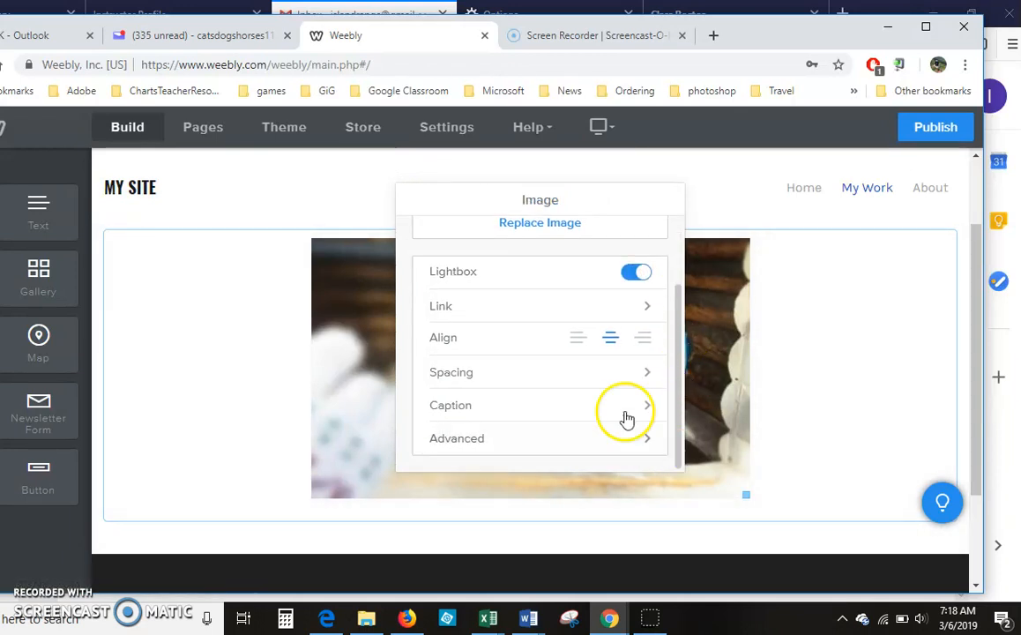
mouse_move(598, 426)
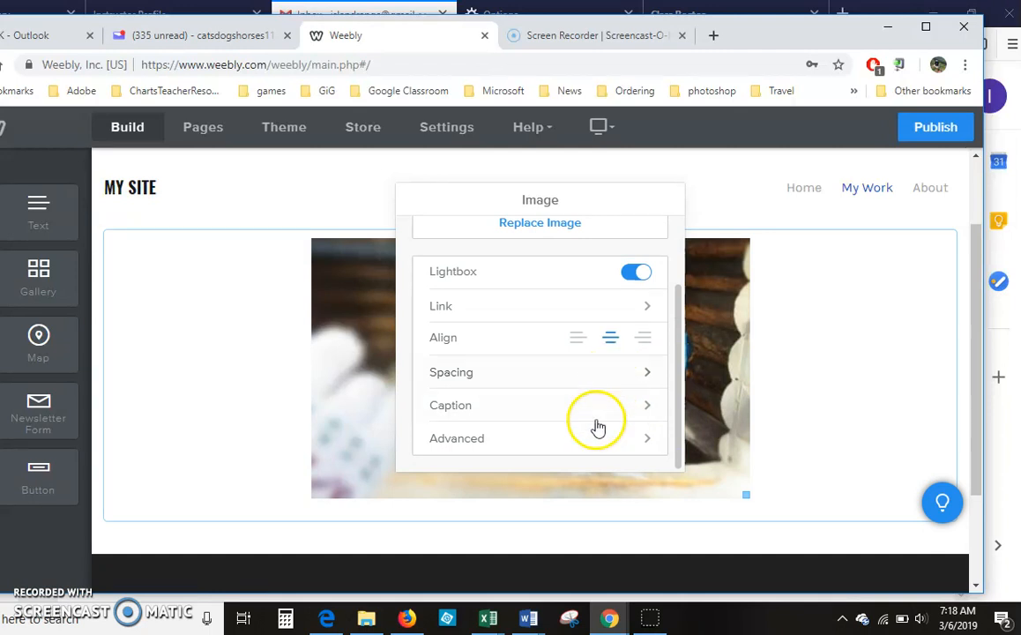